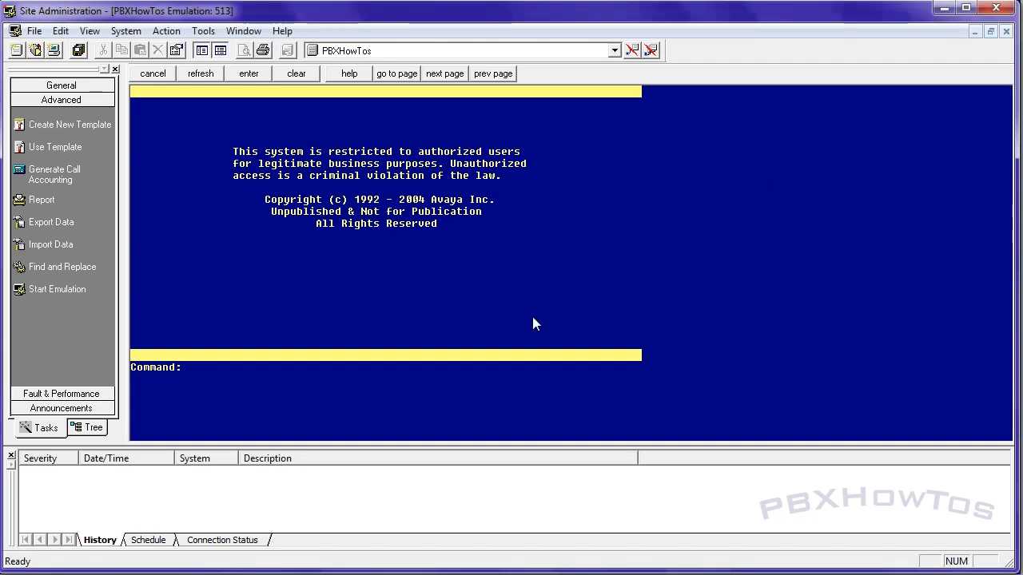
Attempt an 'add abb personal' command, which is rejected, and clear the error.
click(190, 366)
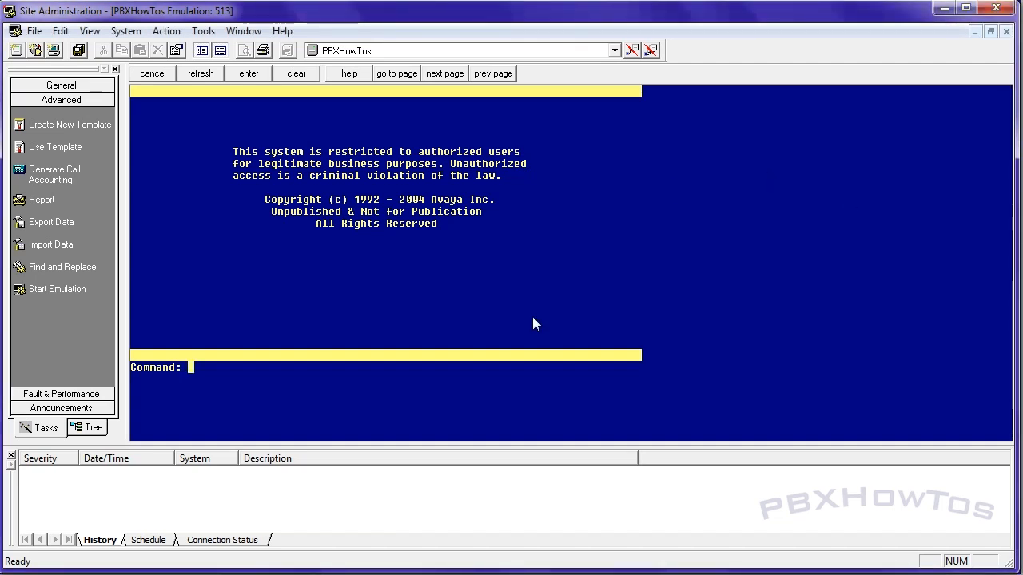
text(add abb p)
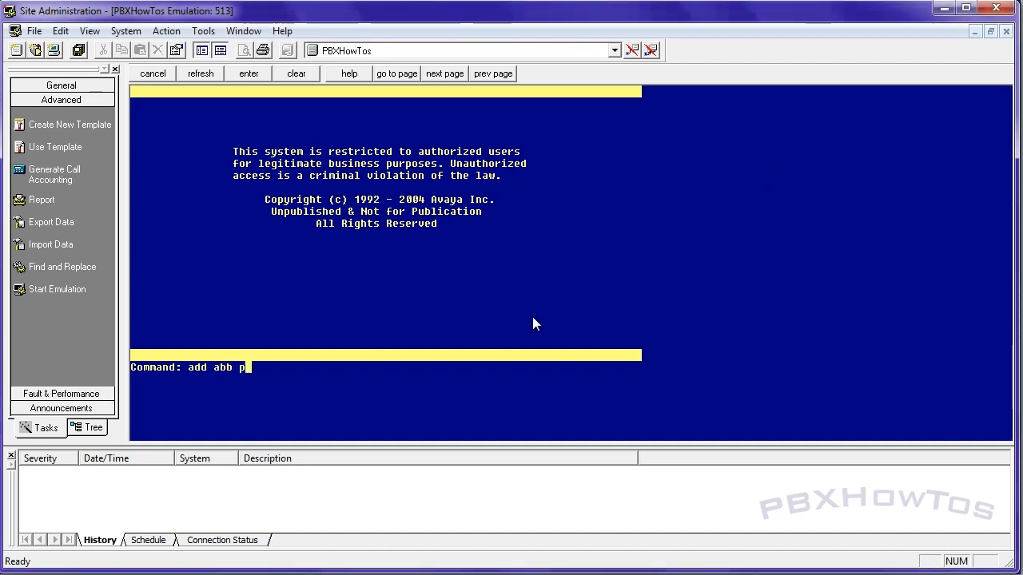
text(ersoa)
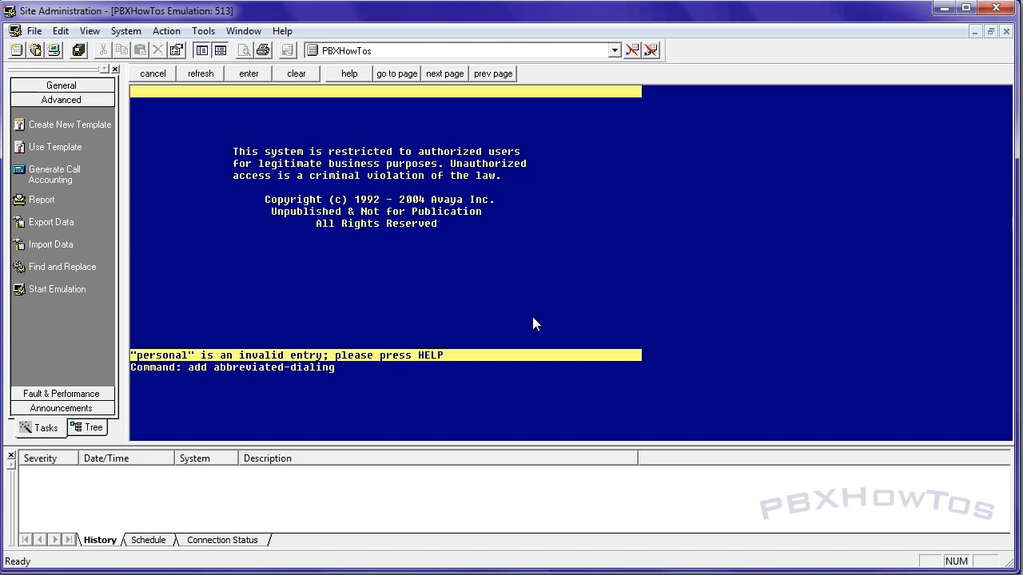
click(296, 74)
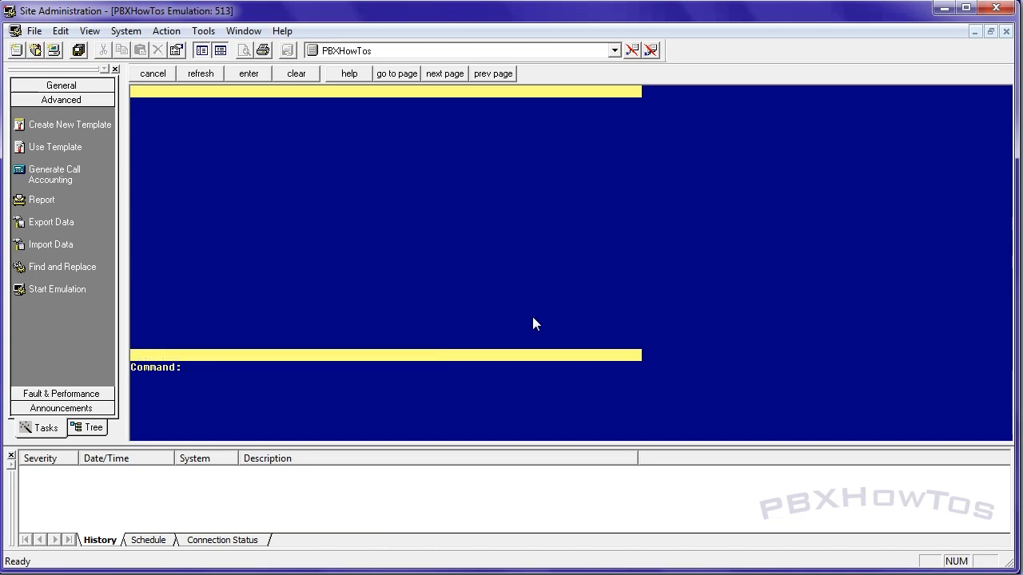
In change station 1000, page 3, set List1 to personal 1 and submit.
text(ch sta 1)
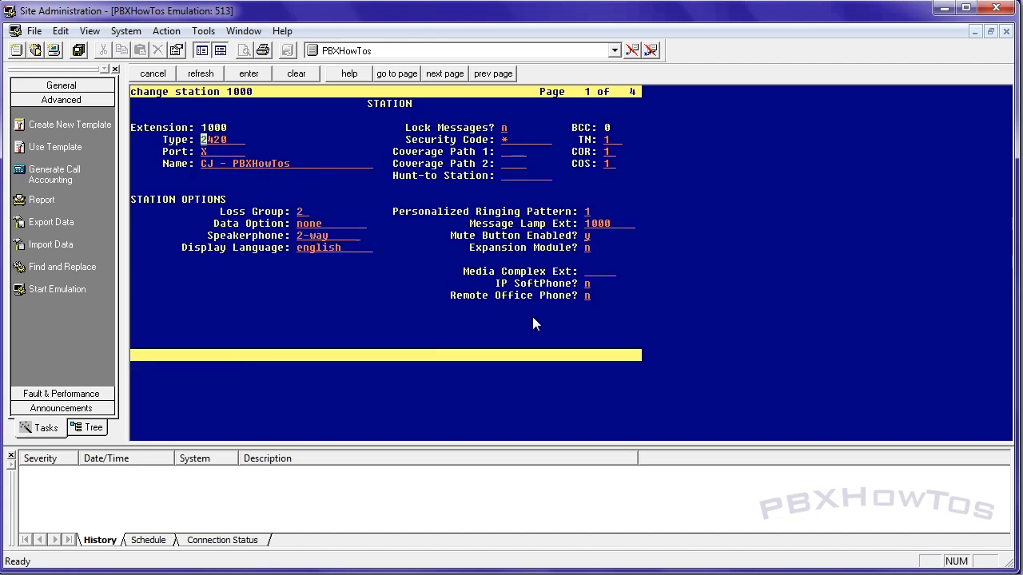
click(444, 74)
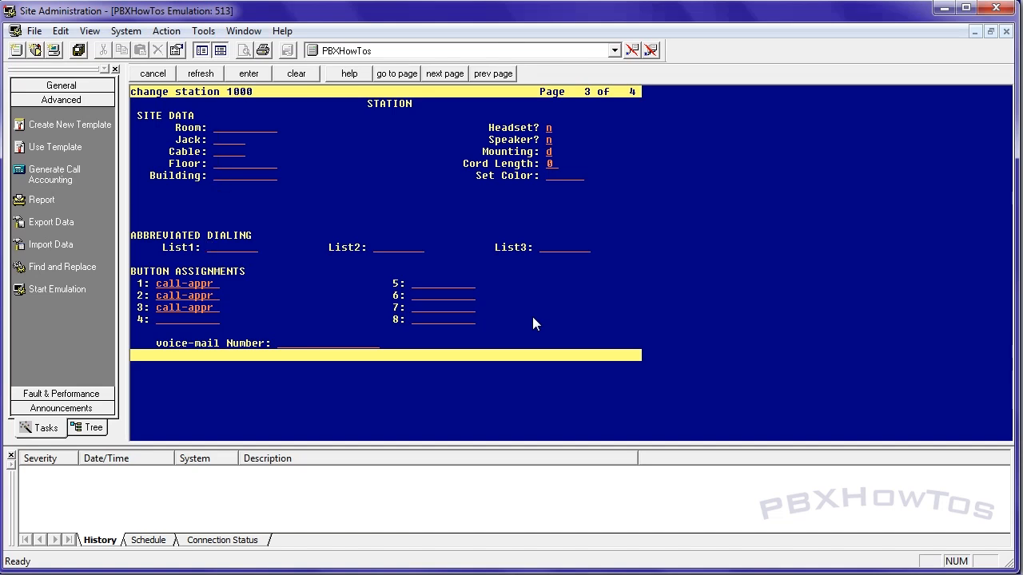
text(personal 1)
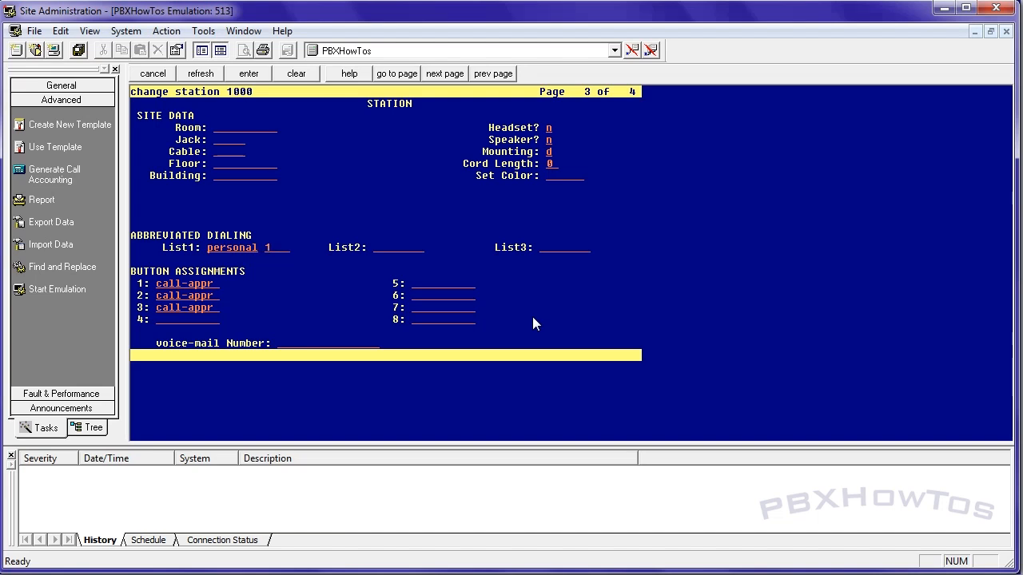
click(267, 246)
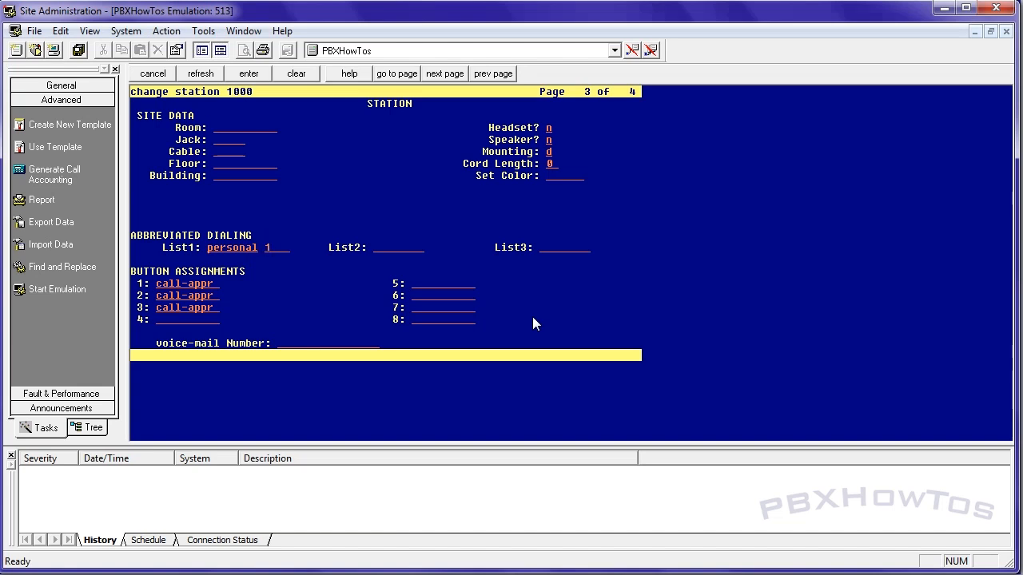
click(248, 73)
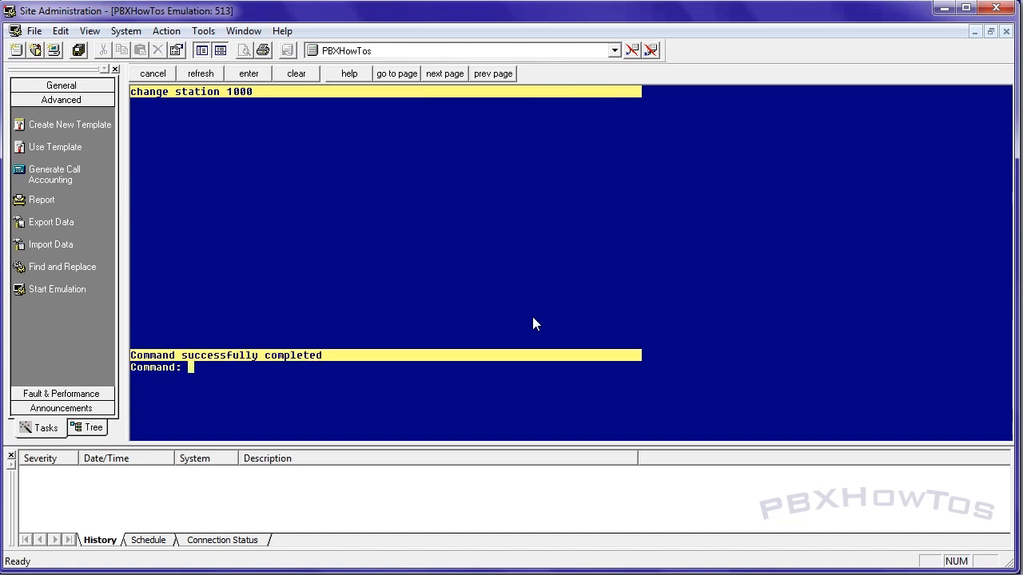
Run 'ch abb per 1000' to open station 1000's personal list 1 with five empty dial codes.
text(ch)
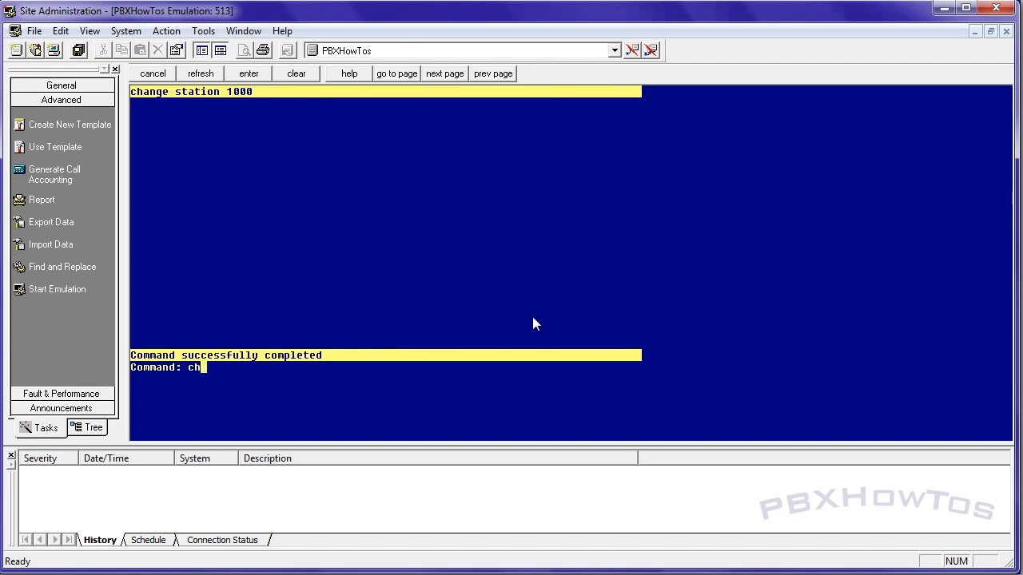
text(abb)
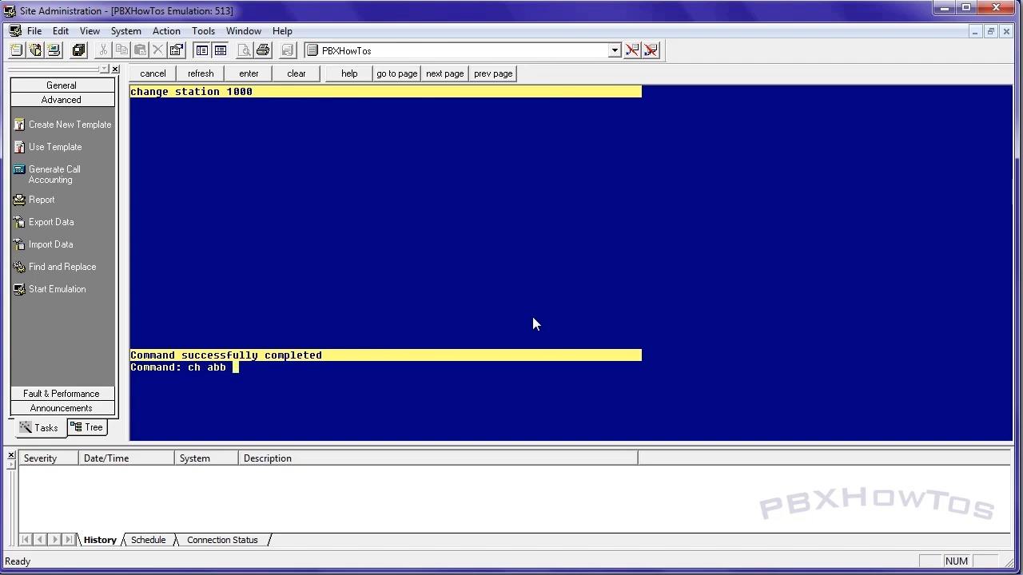
text(per)
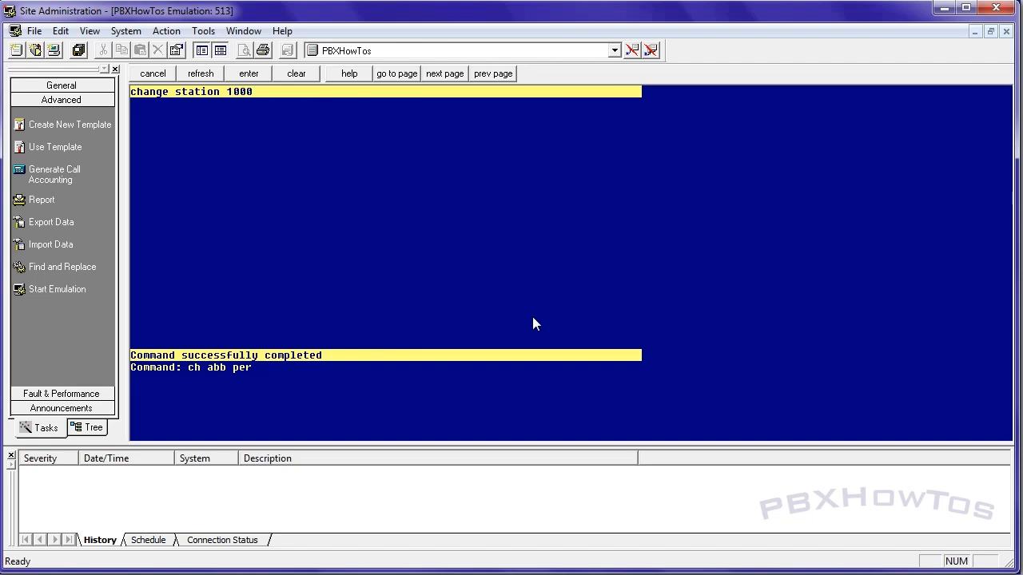
text(1000)
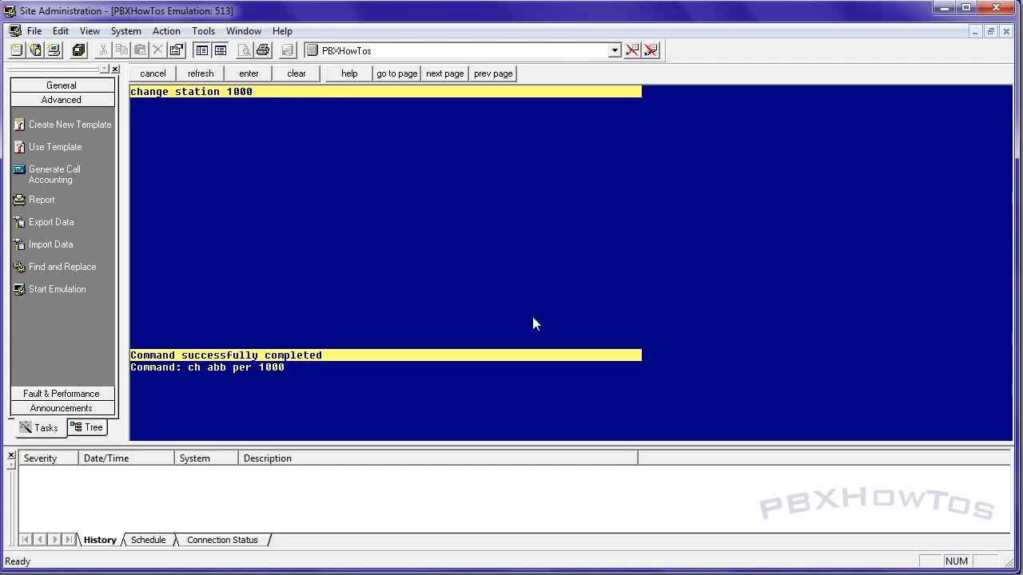
click(247, 73)
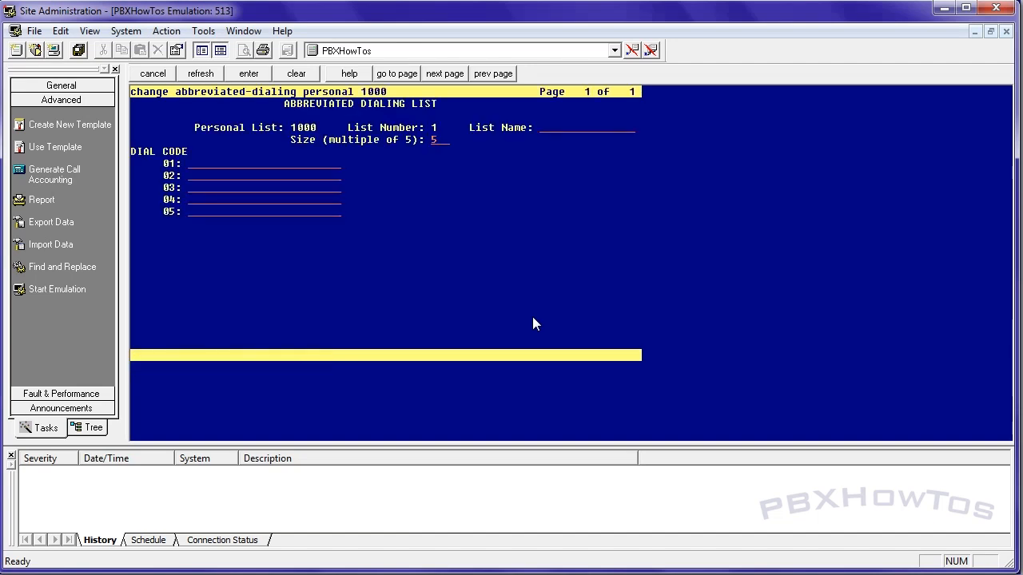
text(CJ's List)
text(10)
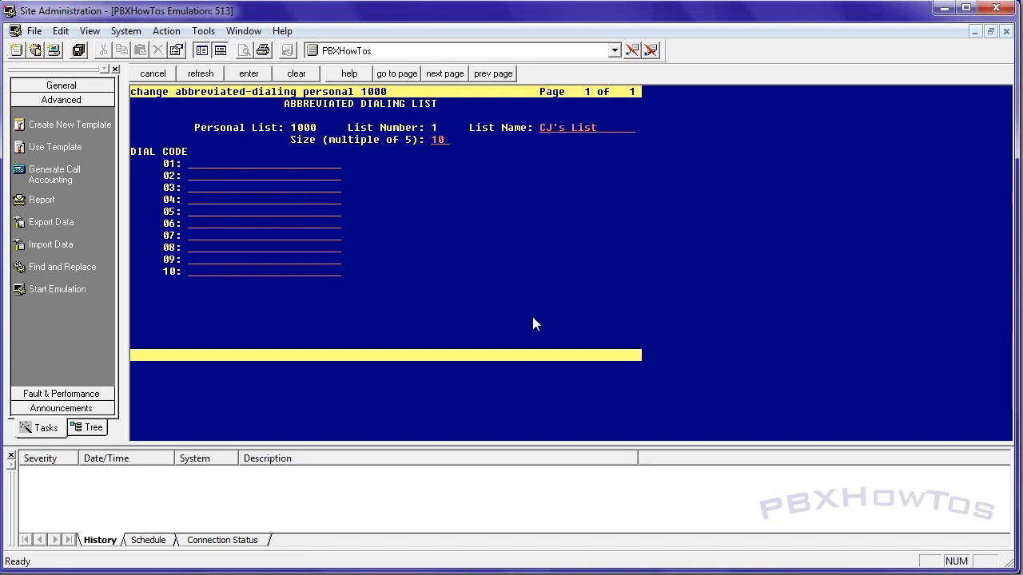
text(9)
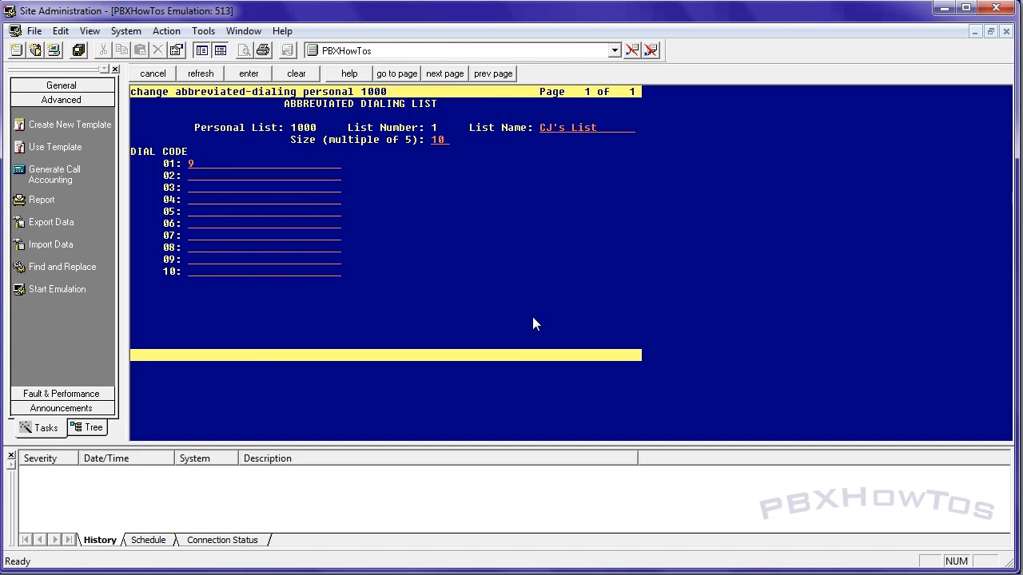
text(1)
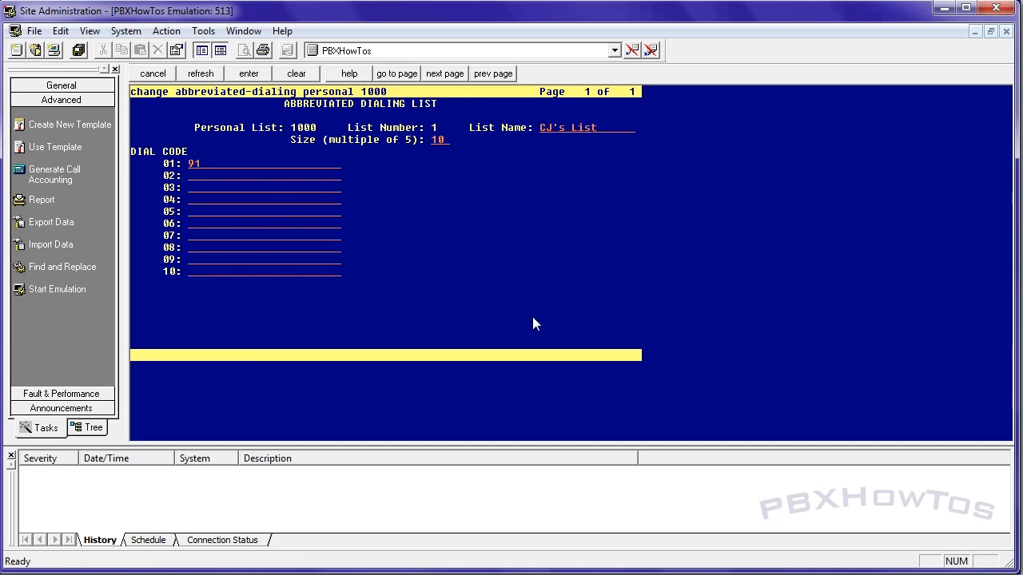
text(2125551)
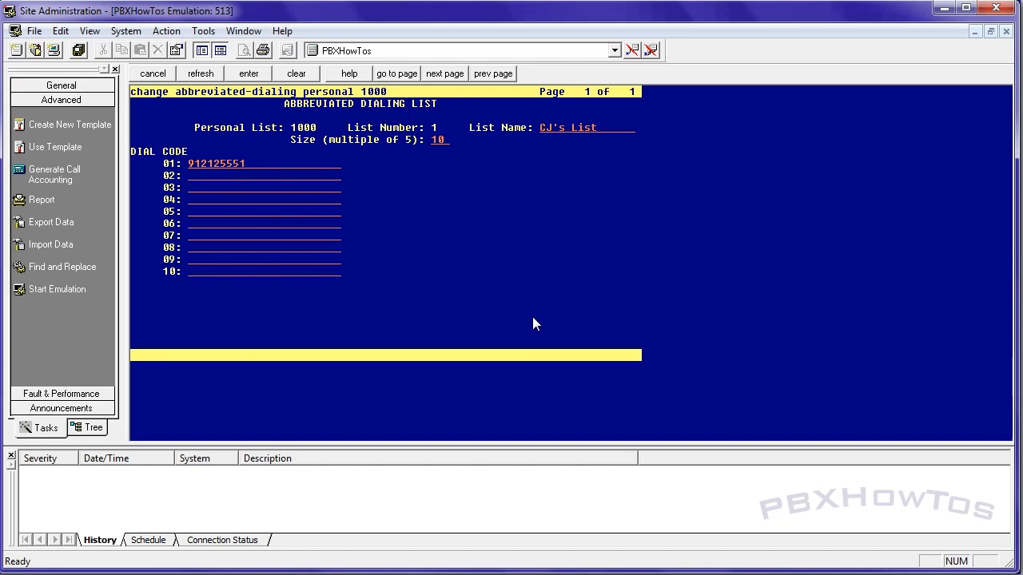
text(313)
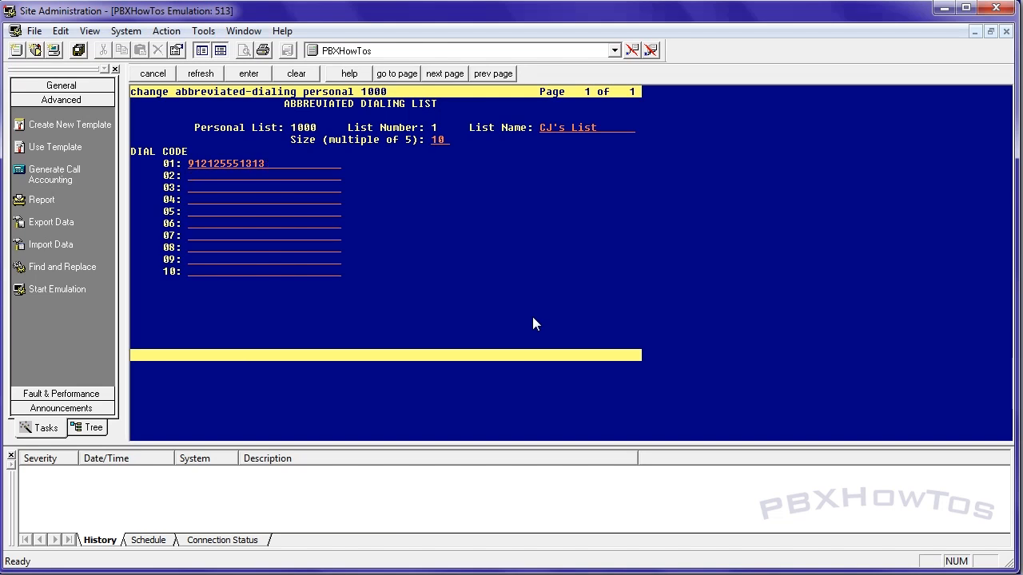
Enter dial code 02 as 9 48 0555 and dial code 03 starting 9 414.
text(9)
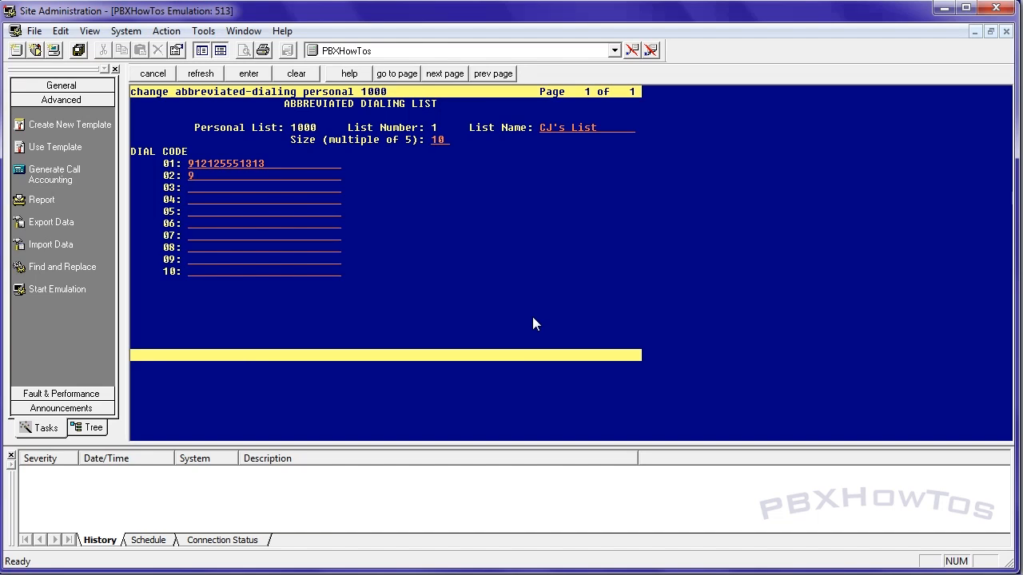
text(48)
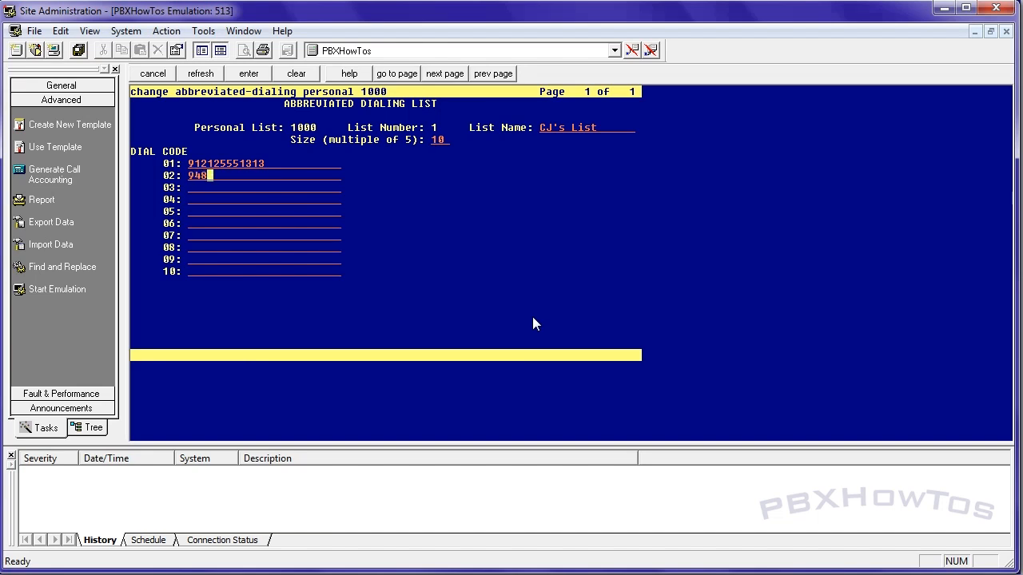
text(05551316)
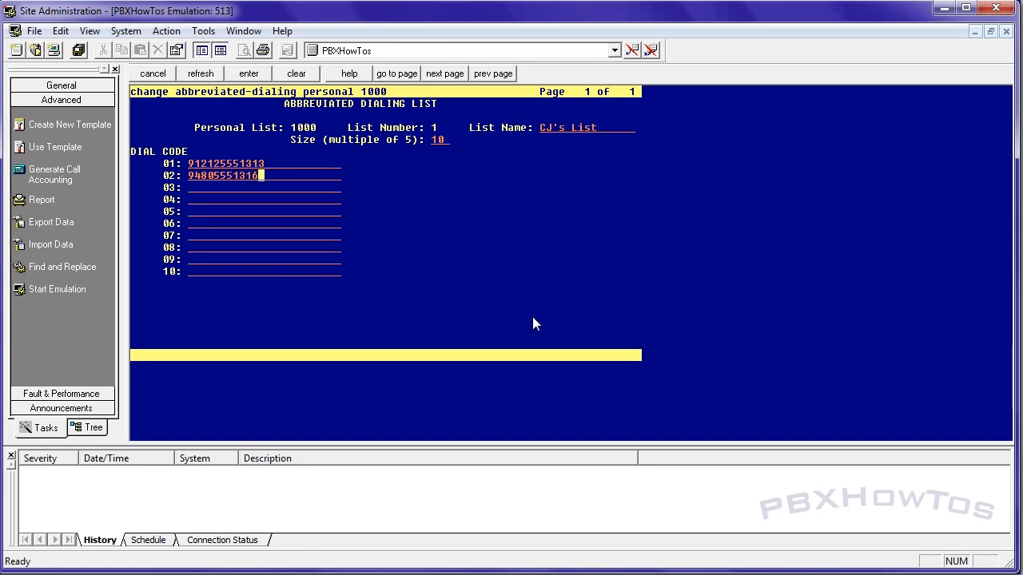
key(Return)
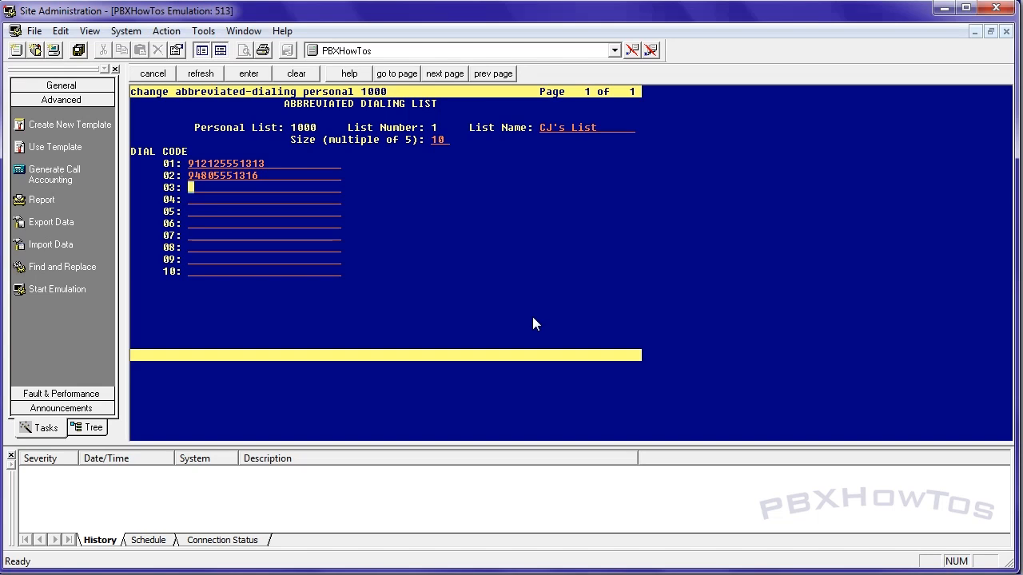
text(96025551)
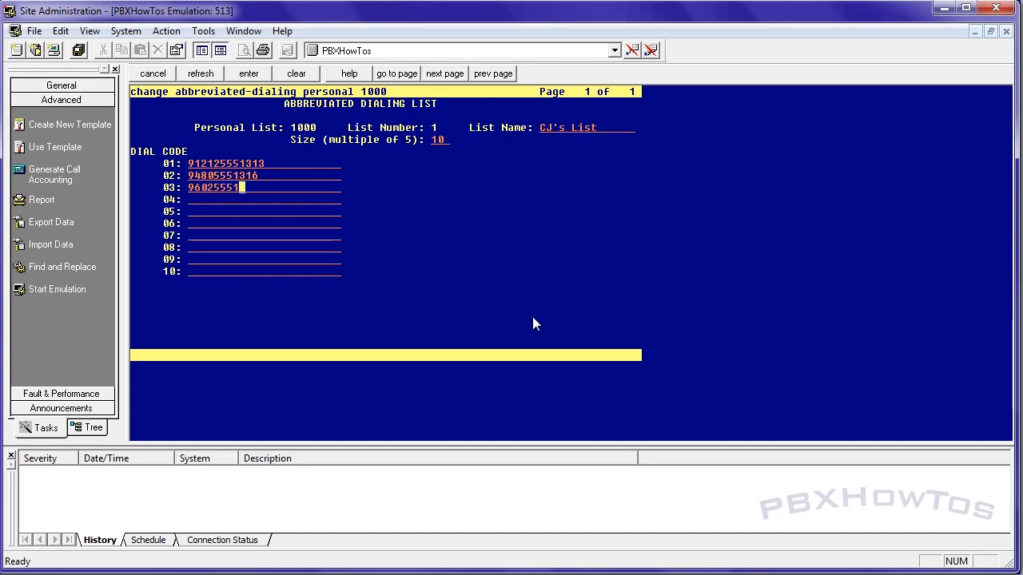
text(414)
text(disp)
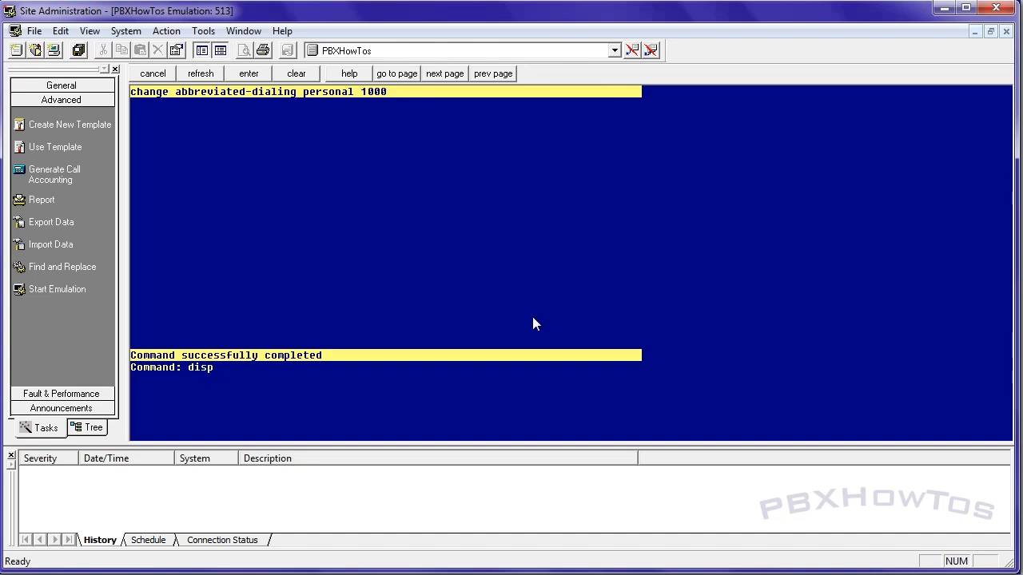
Display abbreviated-dialing personal 1000 to verify, then show the feature access codes *01–*03.
text(abb)
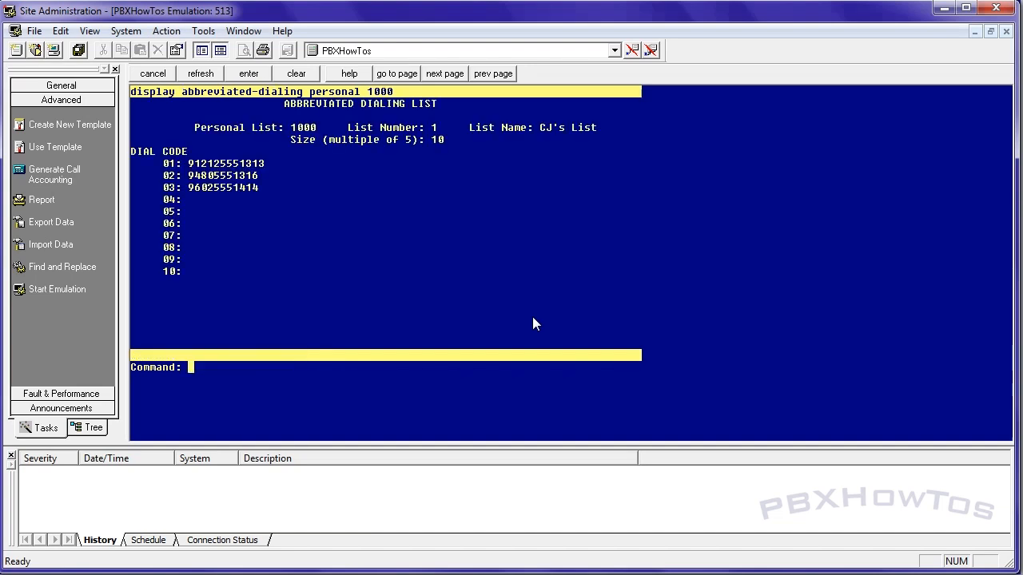
click(296, 74)
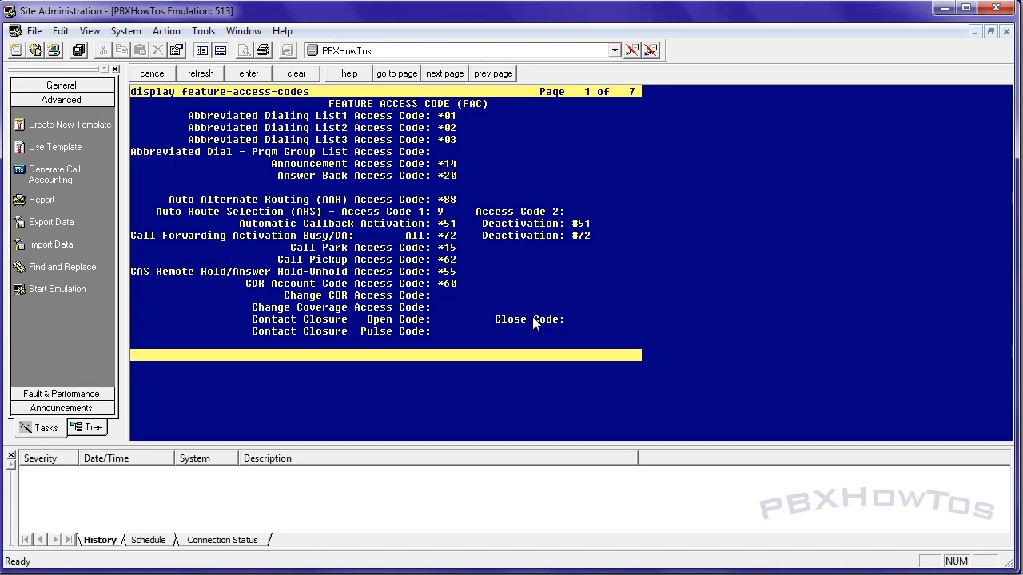
Cancel the feature access code listing and reopen station 1000 with 'ch sta 1000'.
click(154, 74)
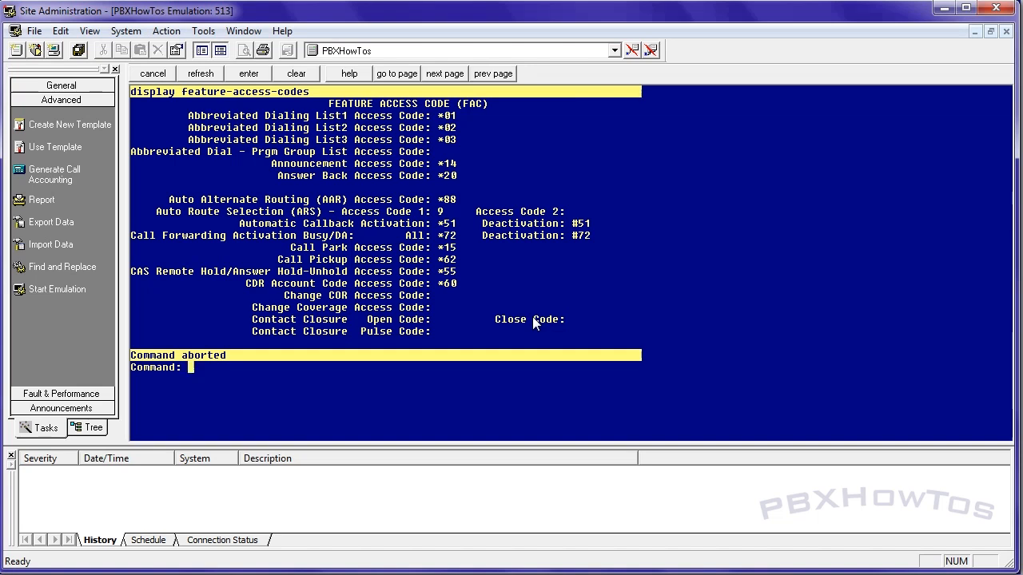
text(ch sta 1000)
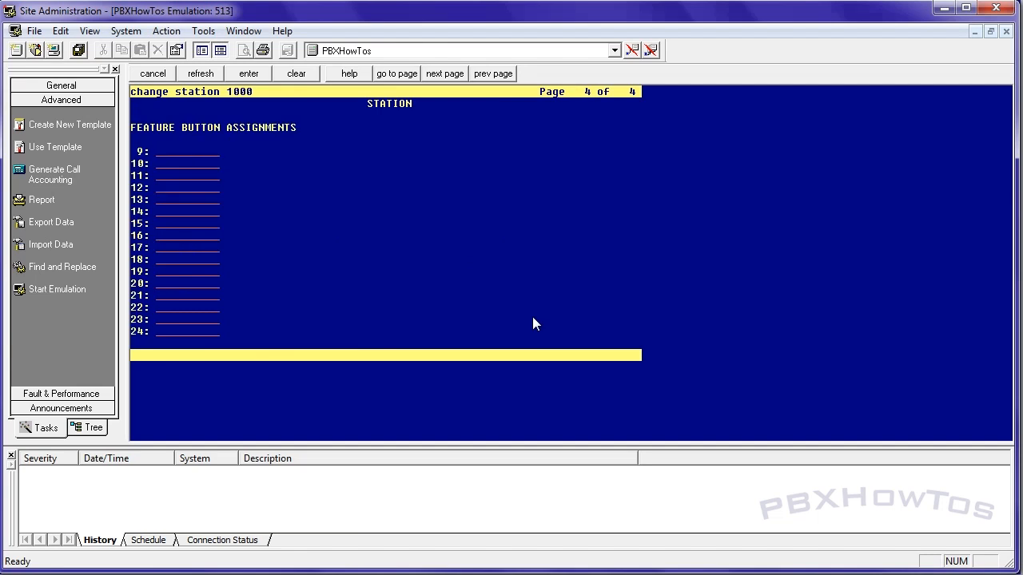
Assign buttons 5–7 as abrv-dial list 1 codes 01–03 and button 4 as abr-prog.
click(492, 74)
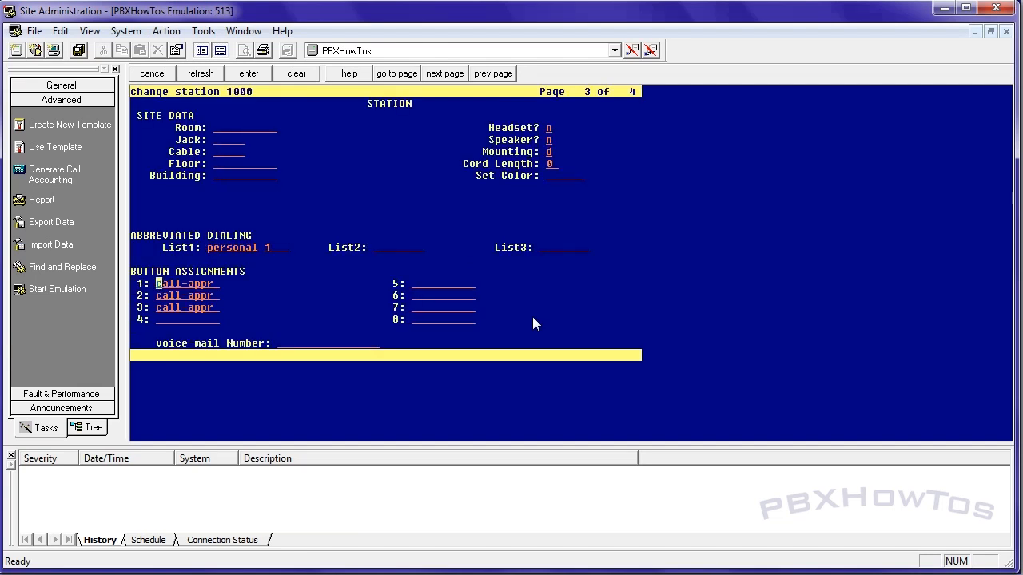
text(abrv-dial)
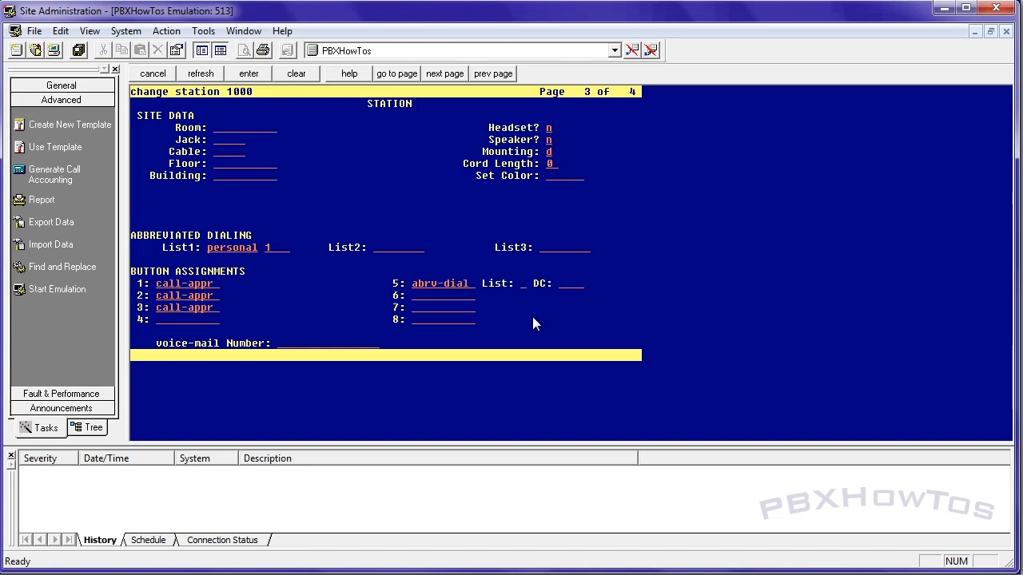
text(1)
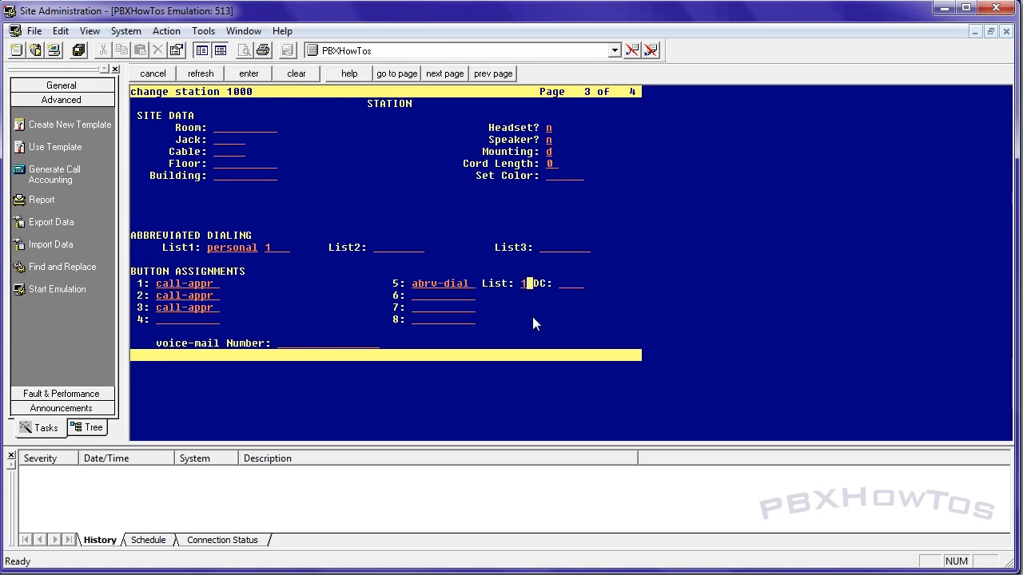
mouse_move(480, 415)
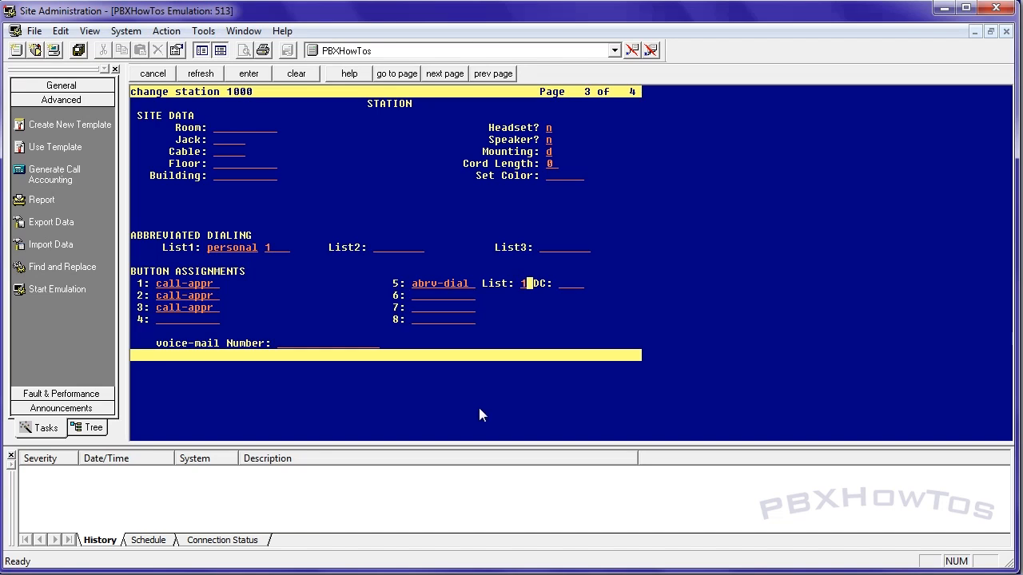
text(01)
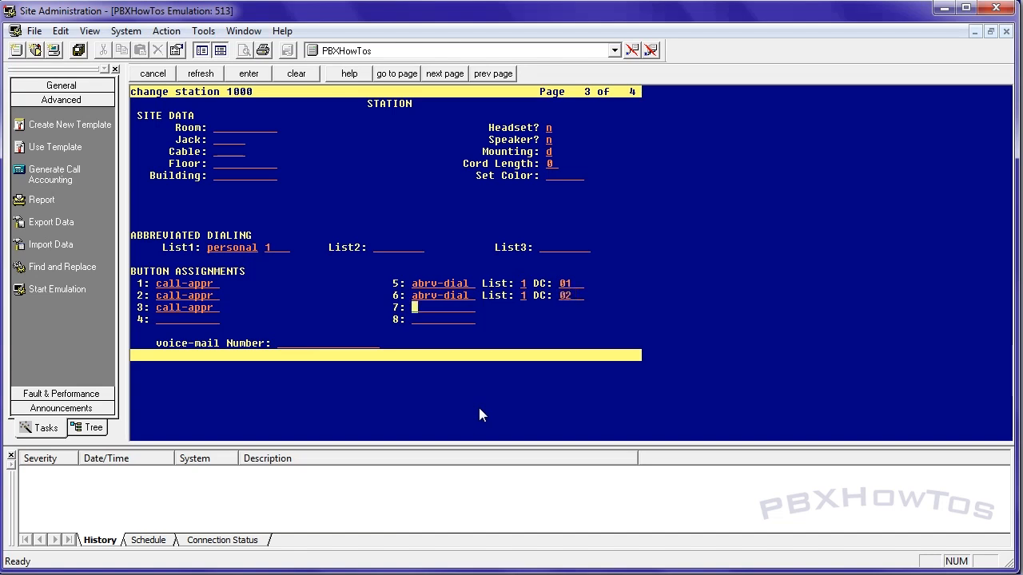
text(abrv-dial)
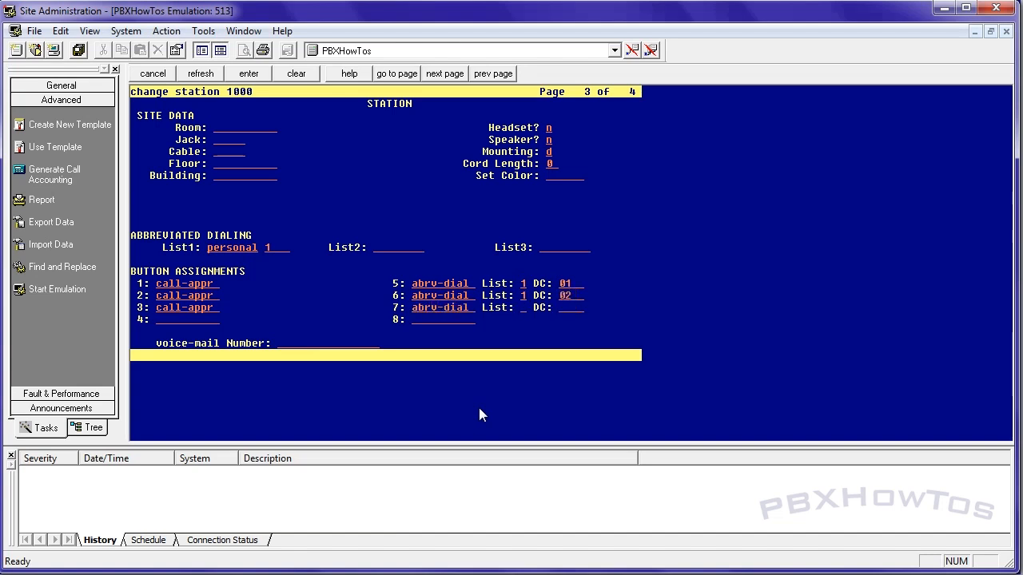
text(03)
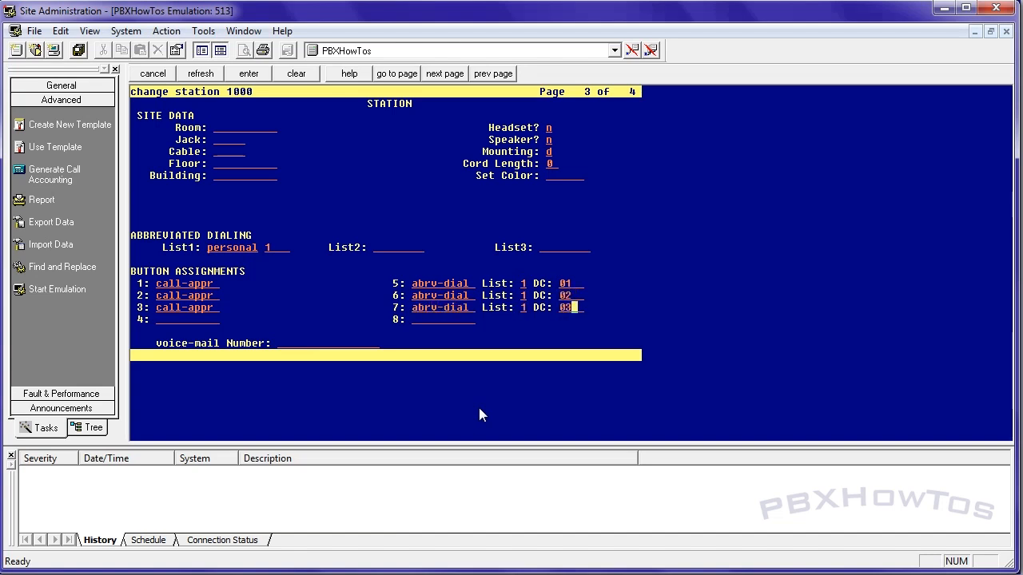
text(abr-prog)
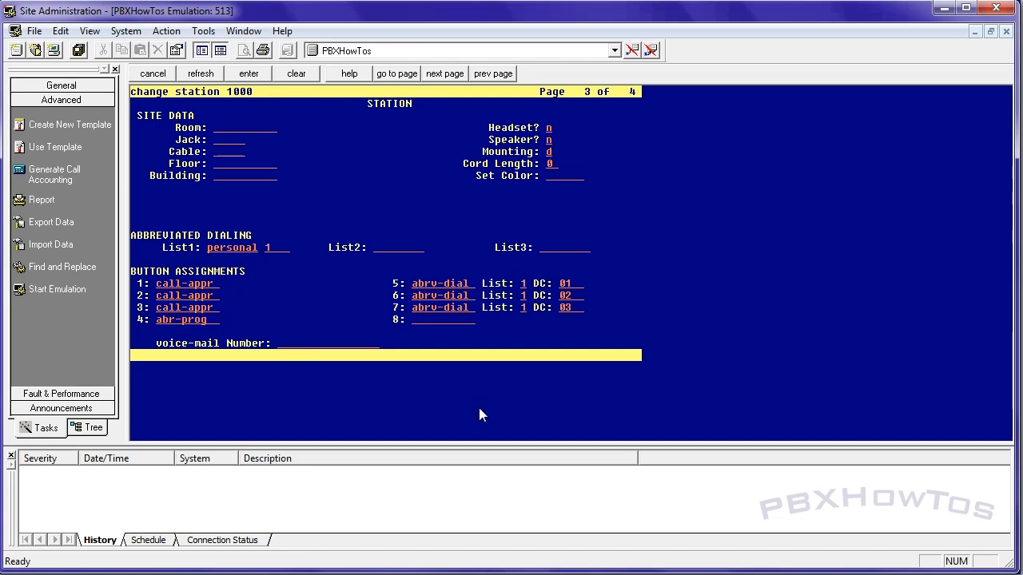
mouse_move(472, 355)
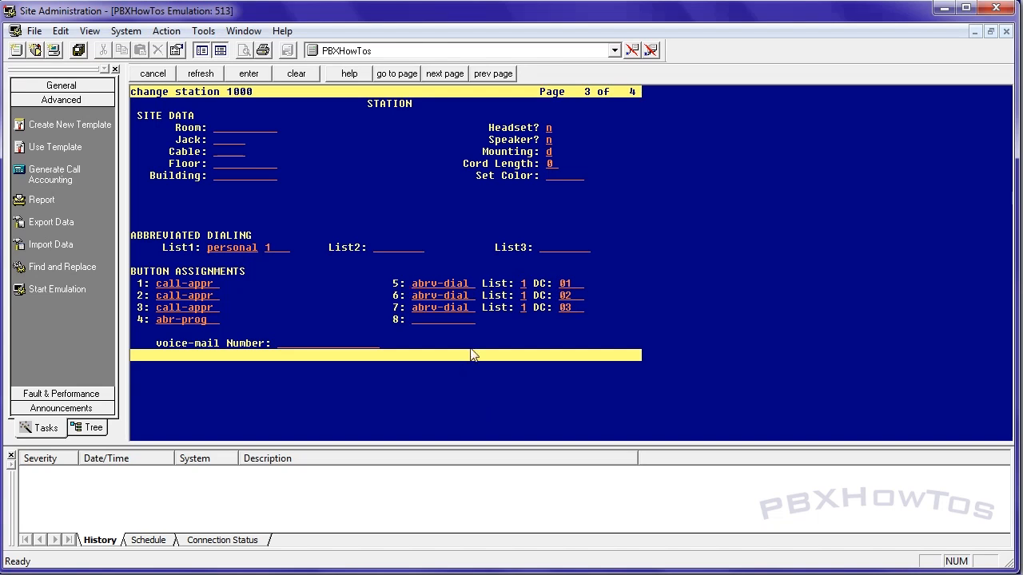